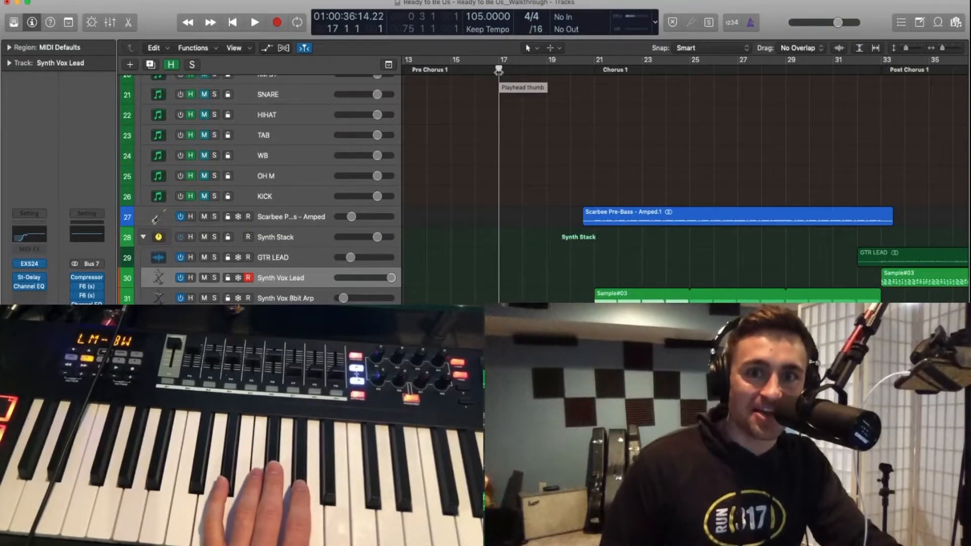
# - Solo the Sample#03 regions on the Synth Vox 8bit Arp track and audition them through the chorus
pyautogui.click(255, 22)
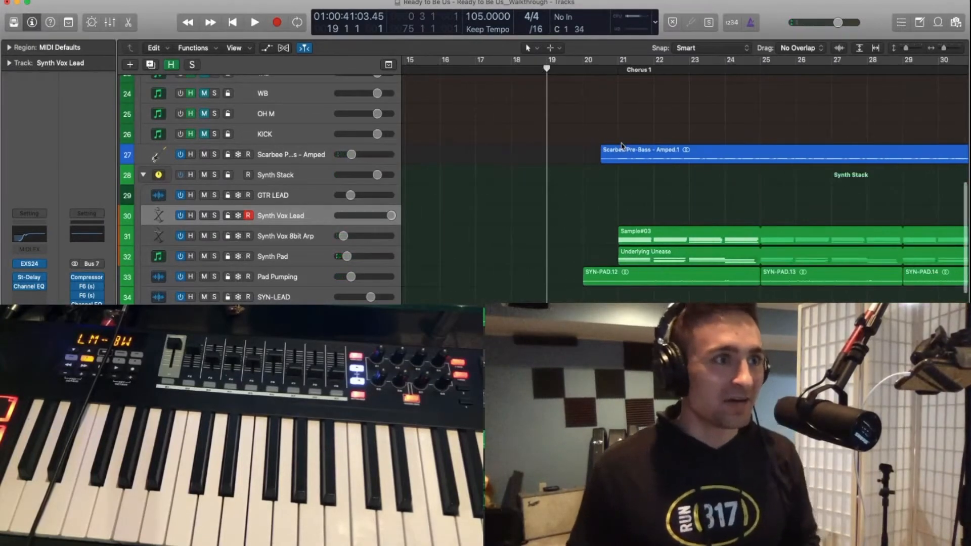
pyautogui.scroll(-3)
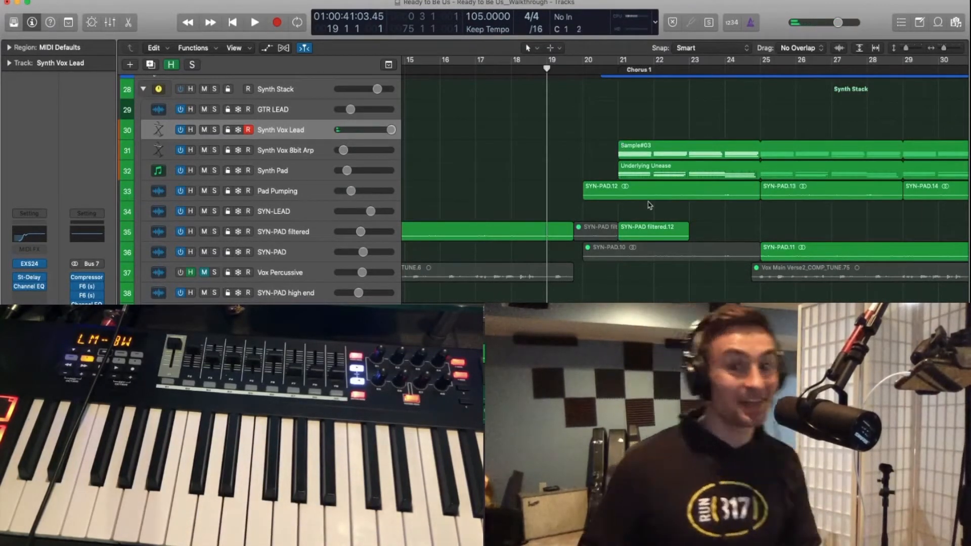
pyautogui.scroll(3)
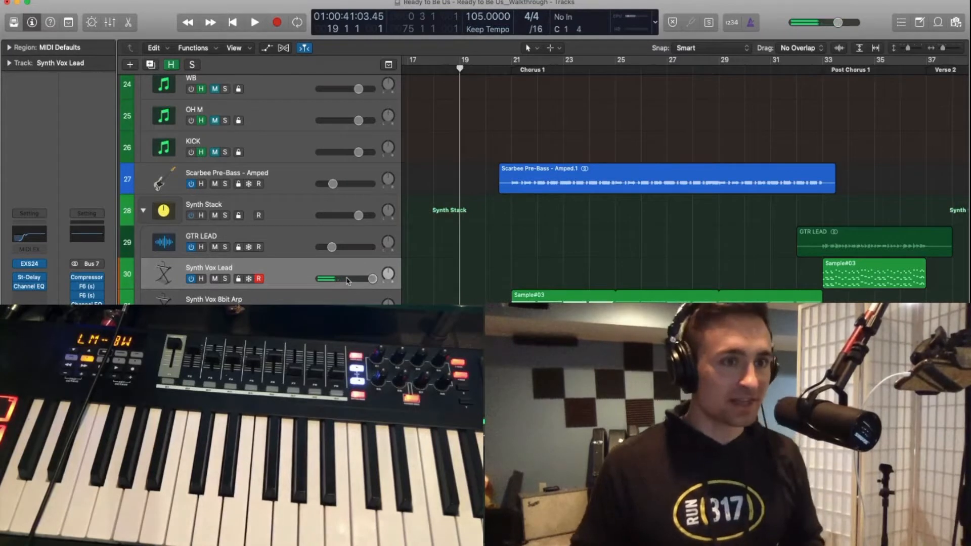
pyautogui.click(254, 23)
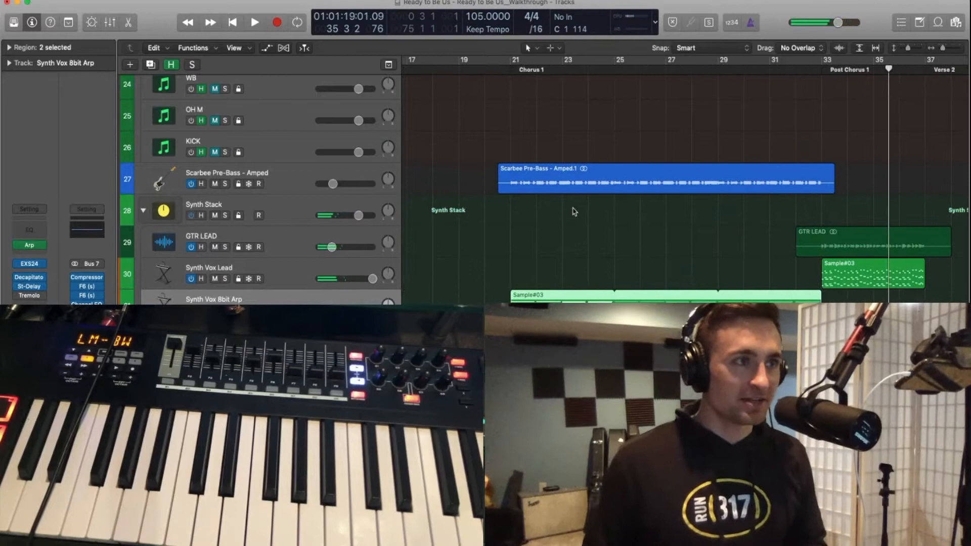
pyautogui.click(254, 22)
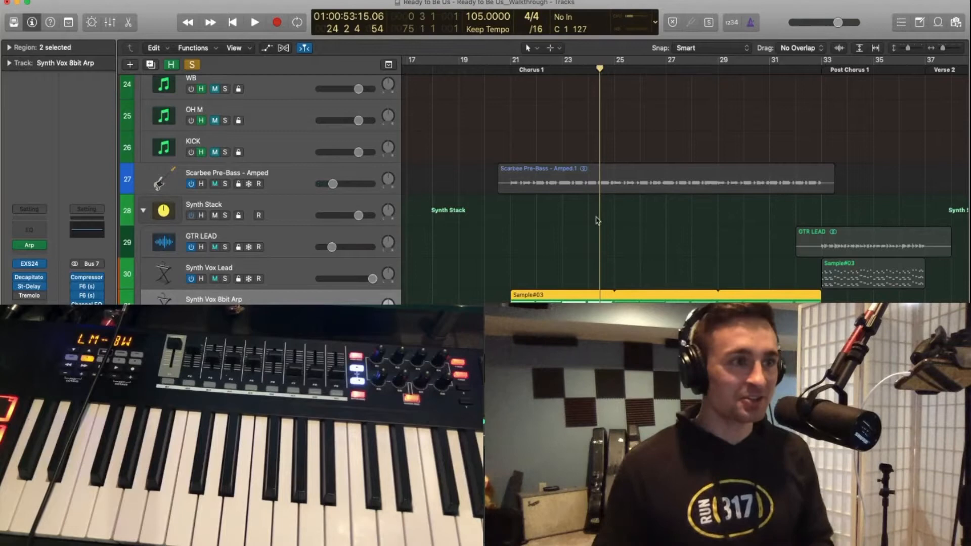
pyautogui.scroll(-3)
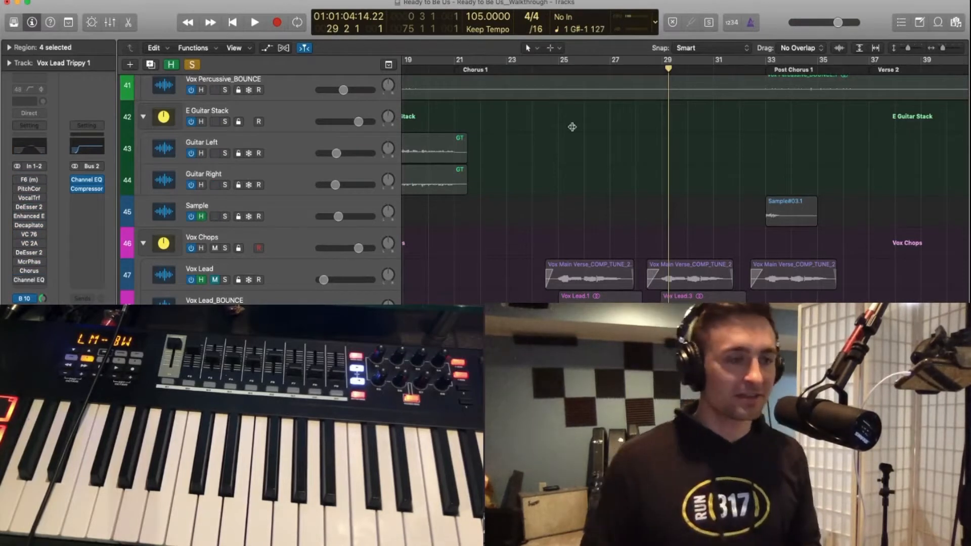
# - Reveal the Vox Lead Trippy 1 regions' +24 transposition and compare with the Sample#03 arp regions
pyautogui.click(255, 22)
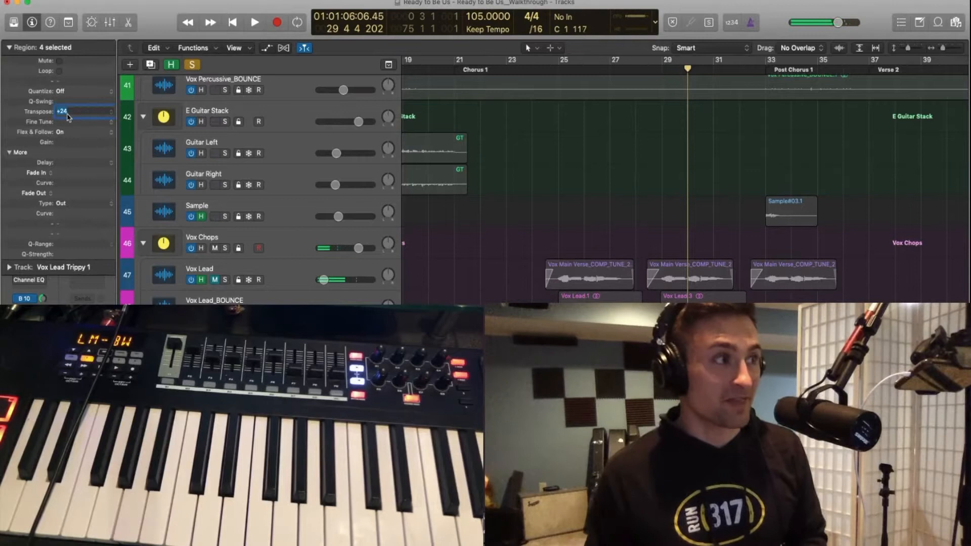
pyautogui.click(255, 22)
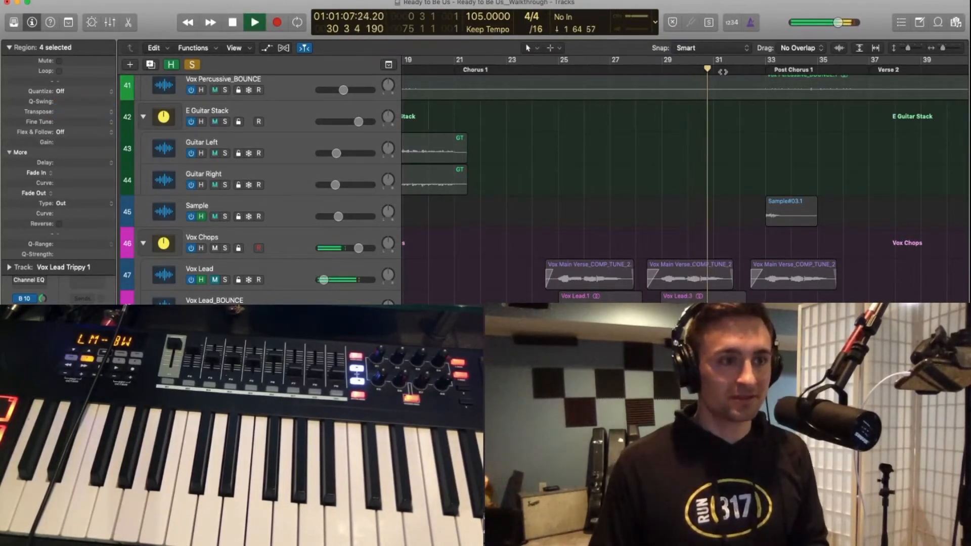
pyautogui.click(254, 23)
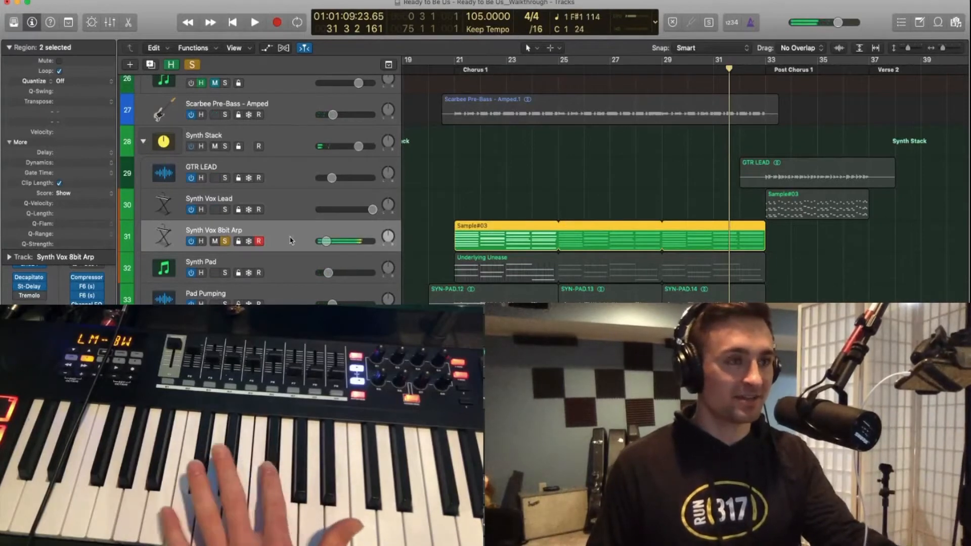
pyautogui.scroll(-3)
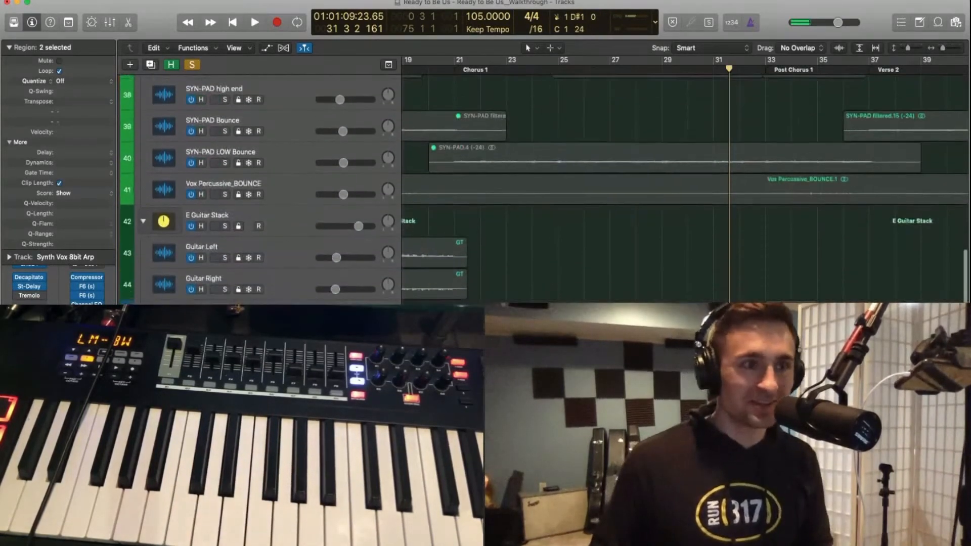
pyautogui.scroll(-3)
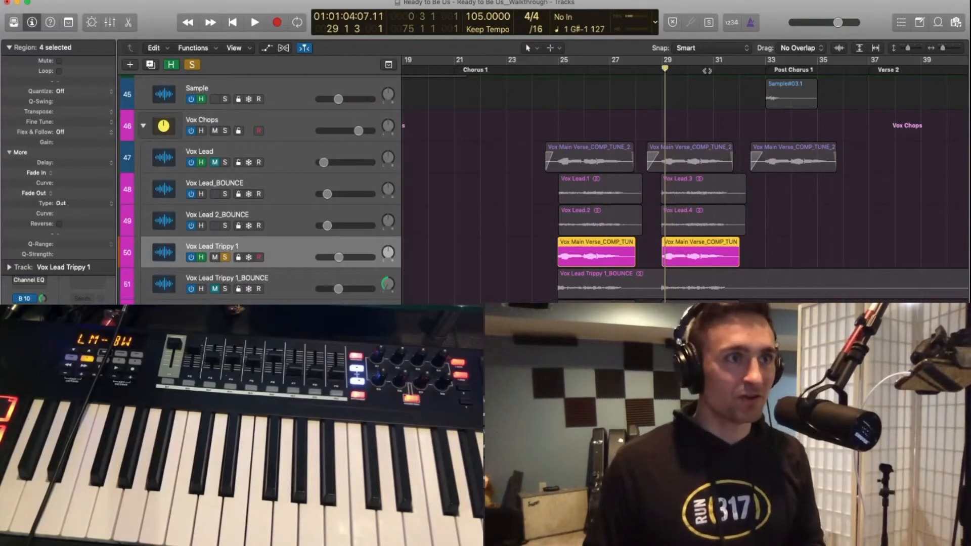
# - Audition the Vox Lead Trippy 1 regions, then bring up the track's Vocal Transformer showing formant -24
pyautogui.click(255, 21)
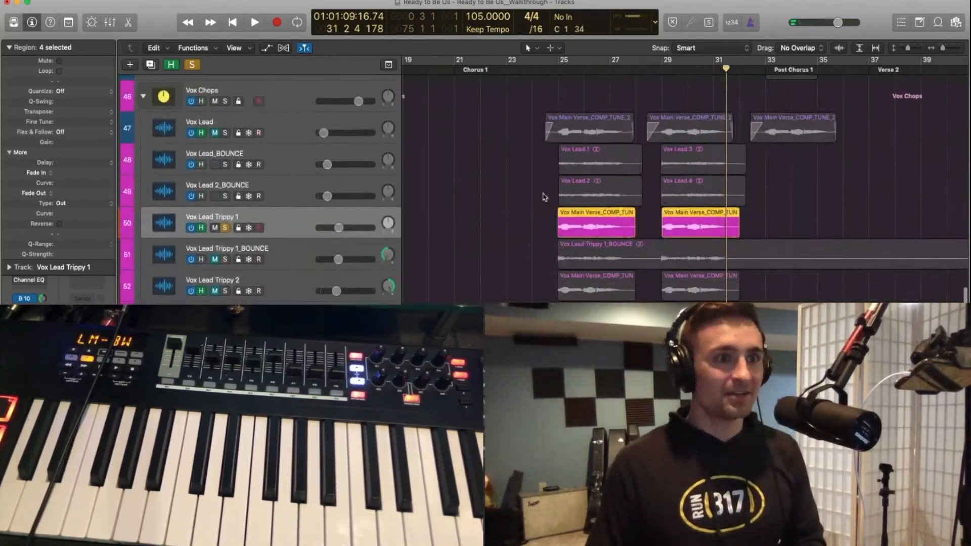
pyautogui.scroll(3)
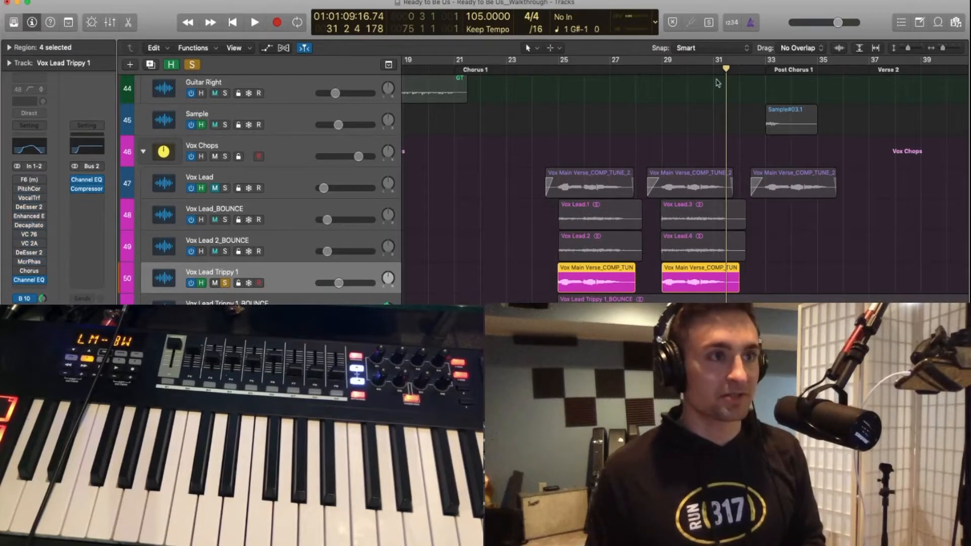
pyautogui.click(255, 21)
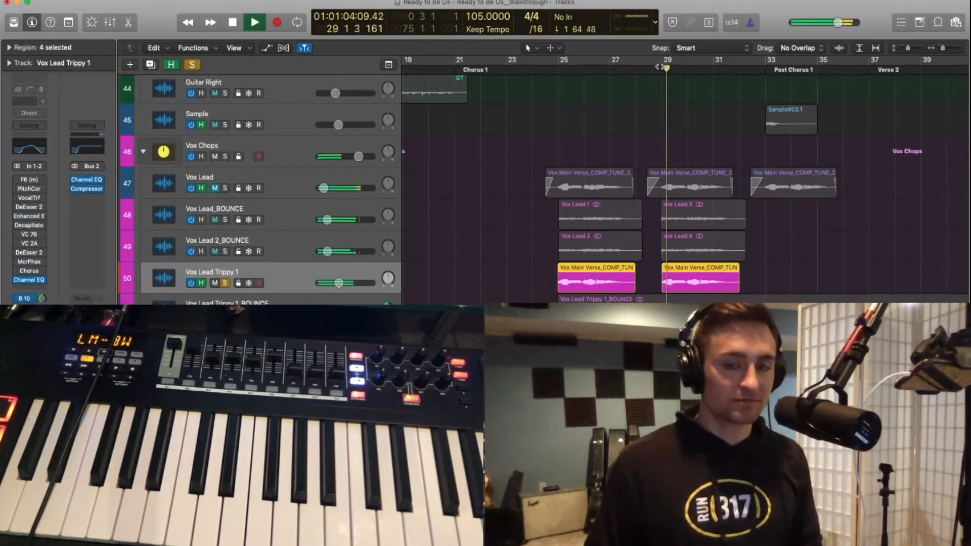
pyautogui.click(254, 22)
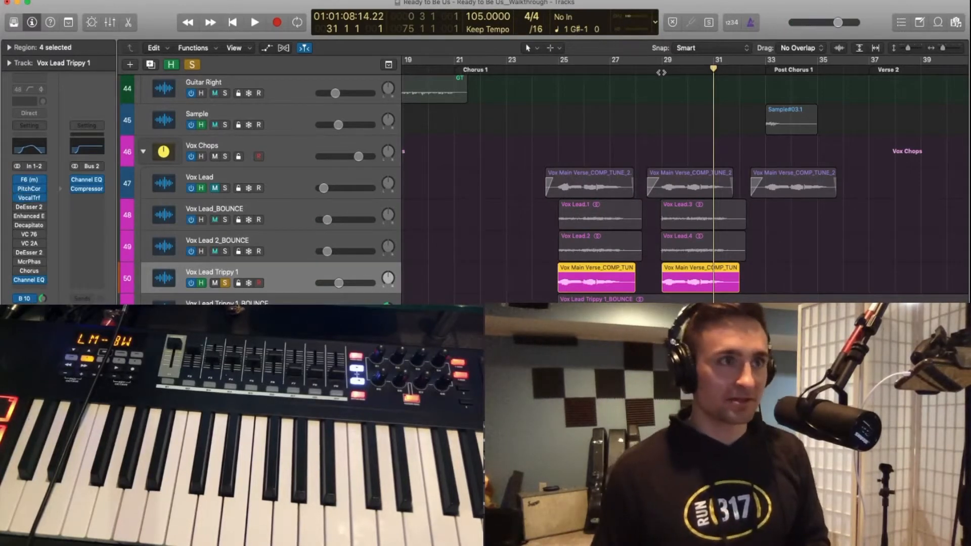
pyautogui.click(254, 22)
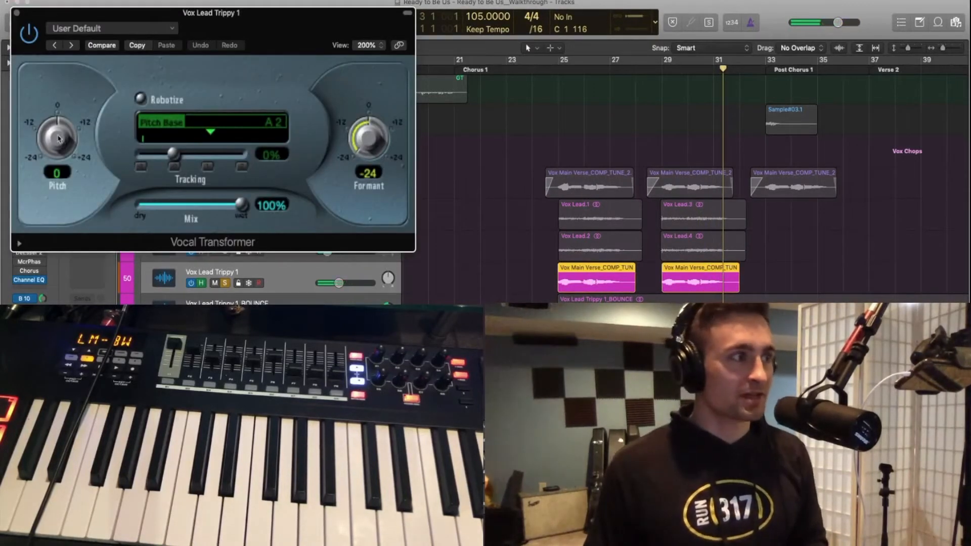
# - Set the Vocal Transformer to pitch +12 and formant -12, auditioning from bar 31
pyautogui.moveTo(211, 12); pyautogui.dragTo(248, 19)
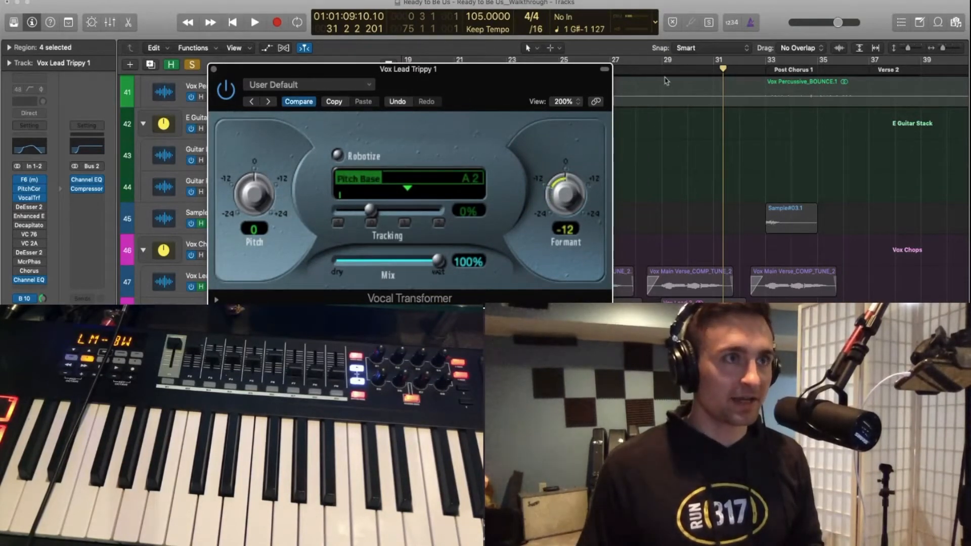
pyautogui.click(255, 21)
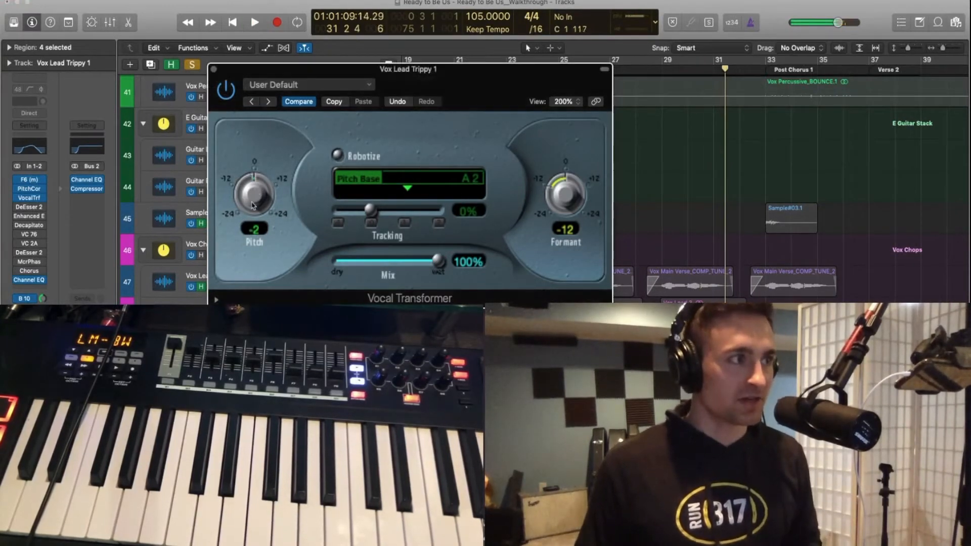
pyautogui.moveTo(254, 192); pyautogui.dragTo(253, 148)
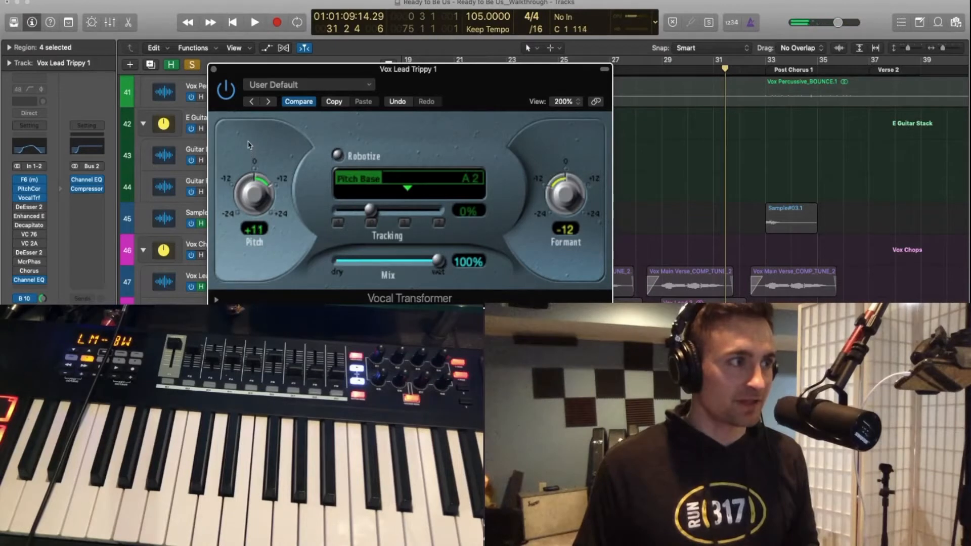
pyautogui.moveTo(254, 192); pyautogui.dragTo(257, 186)
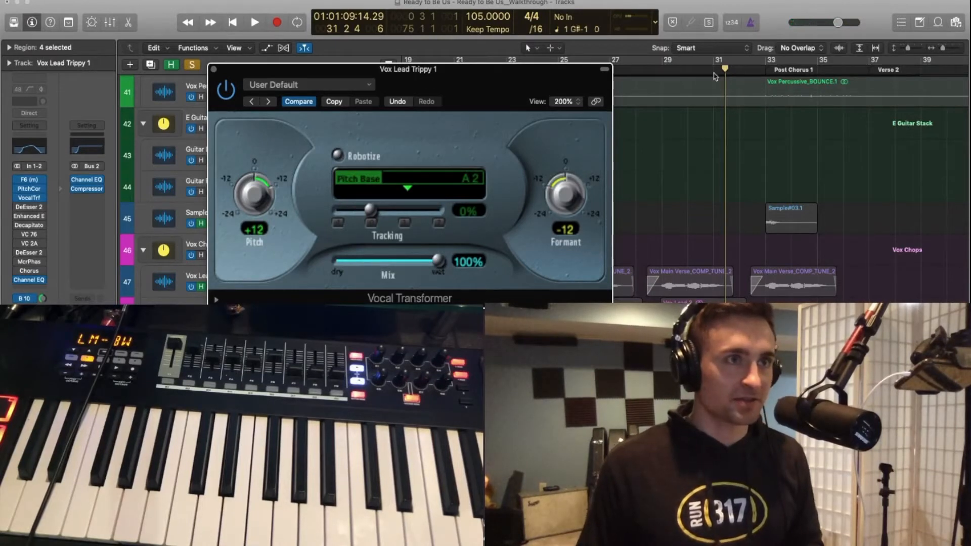
pyautogui.click(254, 21)
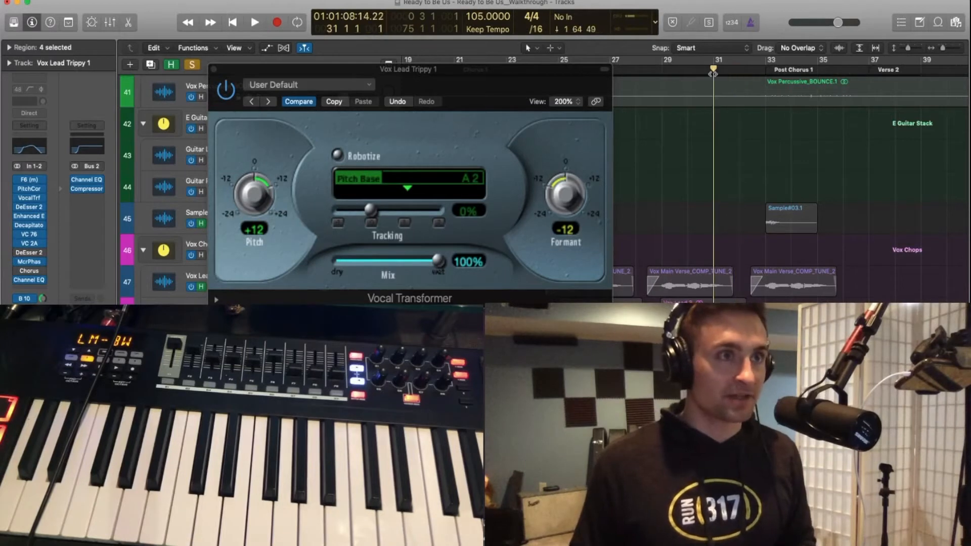
# - Audition the processed +12/-12 vocal once more and close the Vocal Transformer window
pyautogui.click(254, 22)
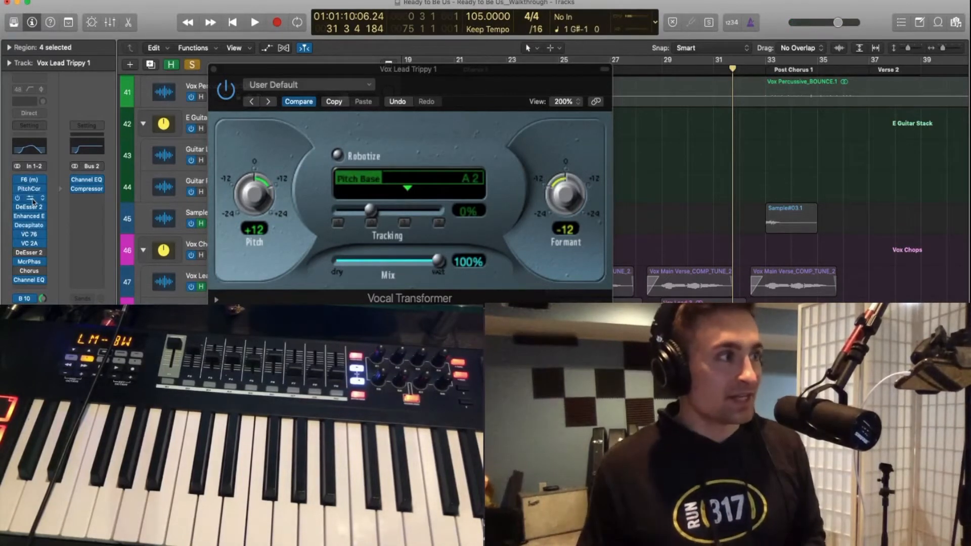
pyautogui.moveTo(30, 197)
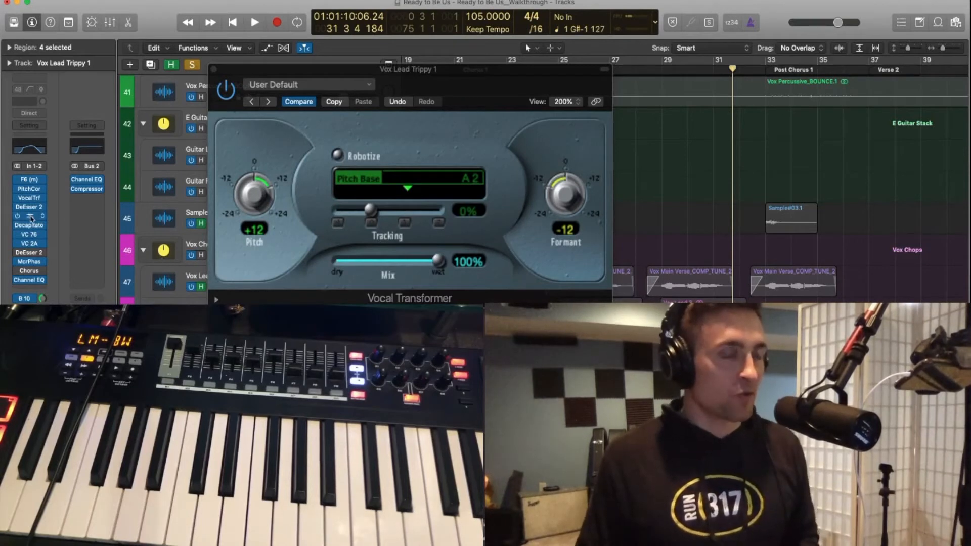
pyautogui.moveTo(28, 234)
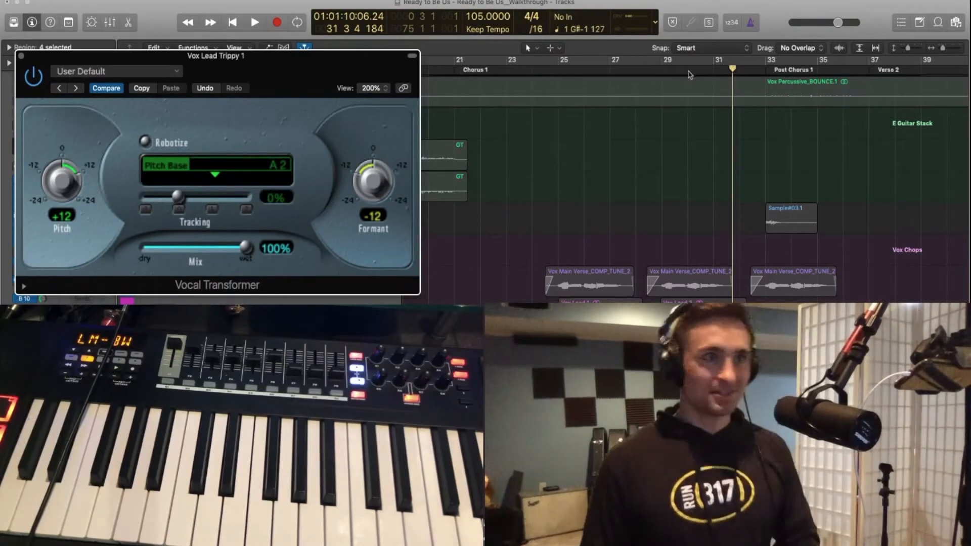
pyautogui.click(255, 22)
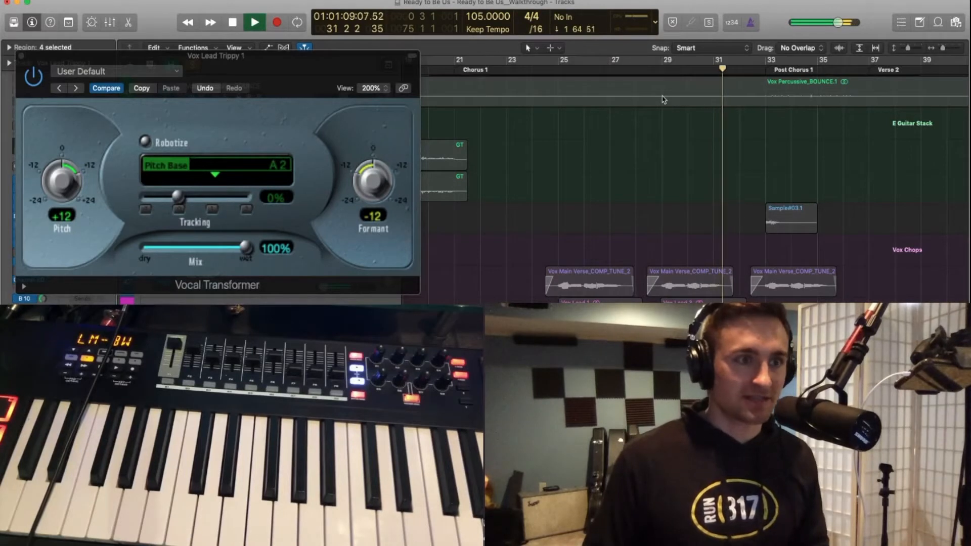
pyautogui.click(253, 22)
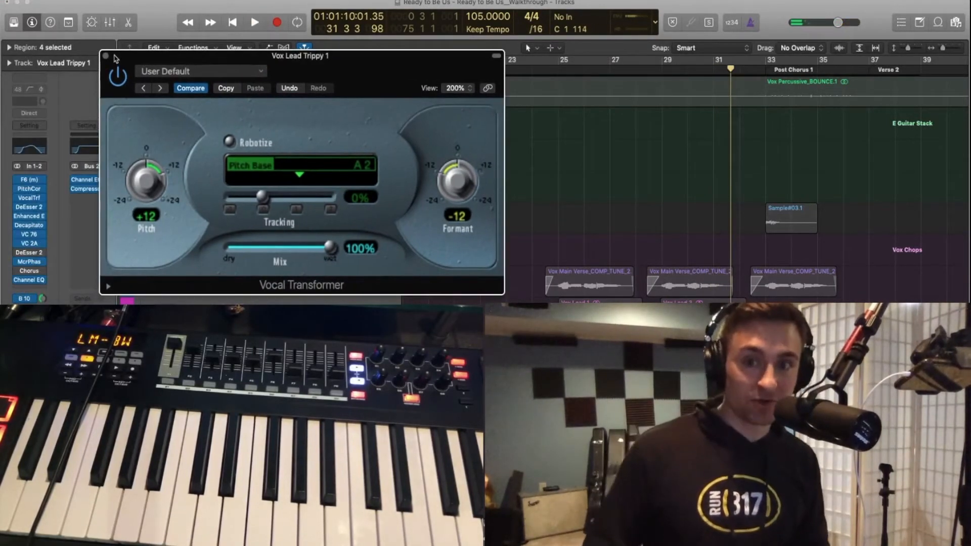
pyautogui.click(106, 57)
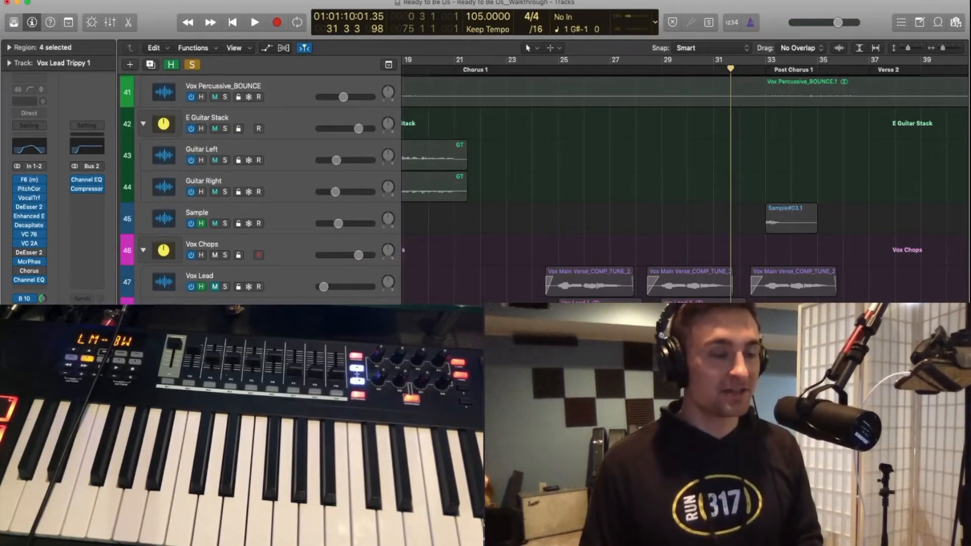
# - Bounce the vocal in place as 'Sample Vox' on the selected track and split it at bar 31
pyautogui.scroll(-3)
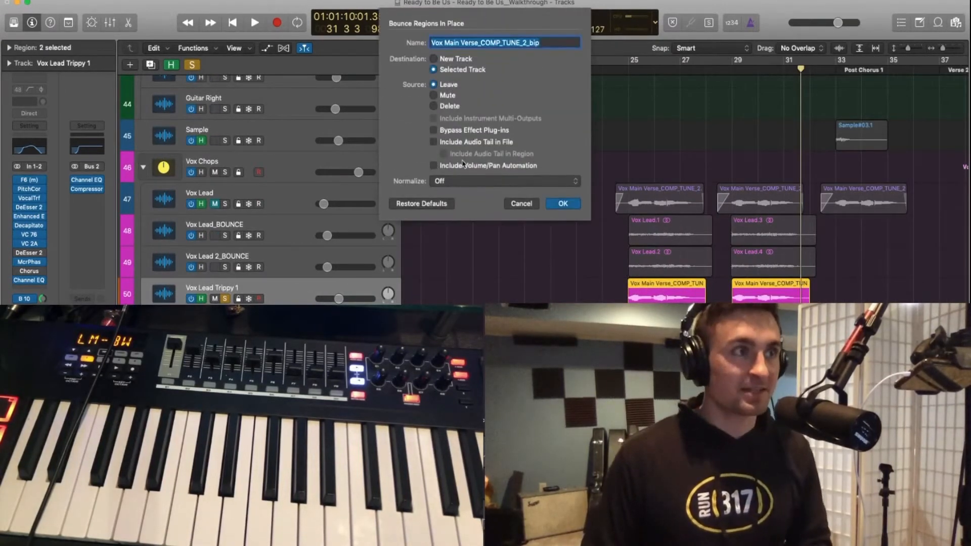
pyautogui.write('Sample Vox')
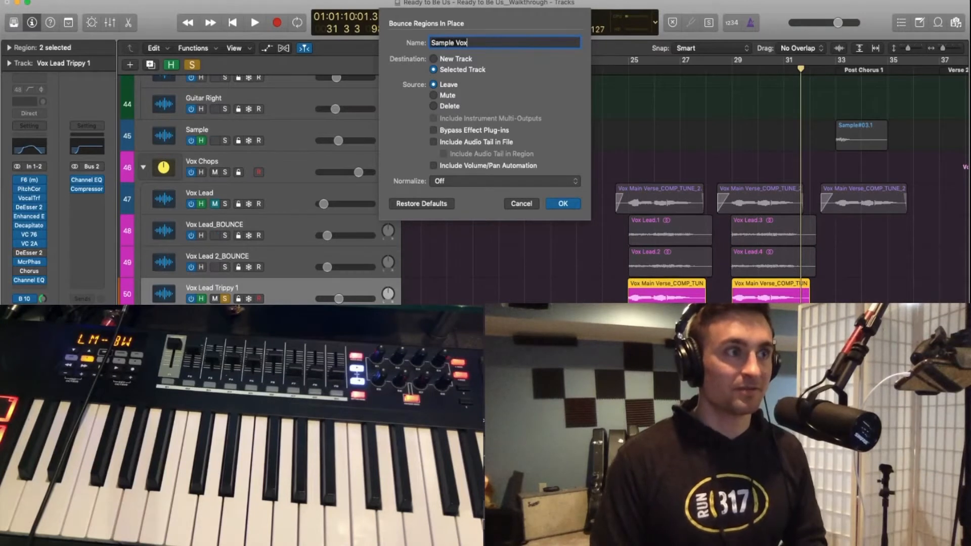
pyautogui.click(562, 204)
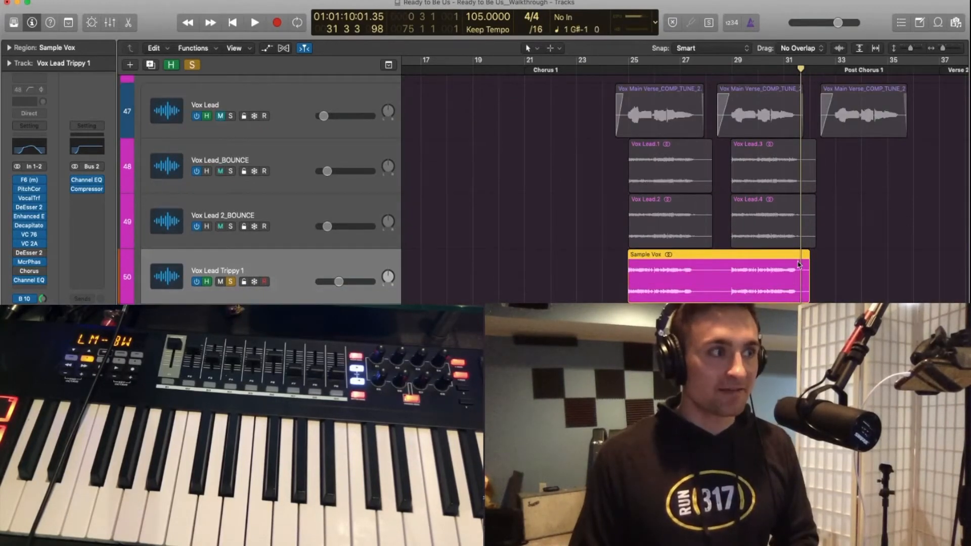
pyautogui.click(220, 171)
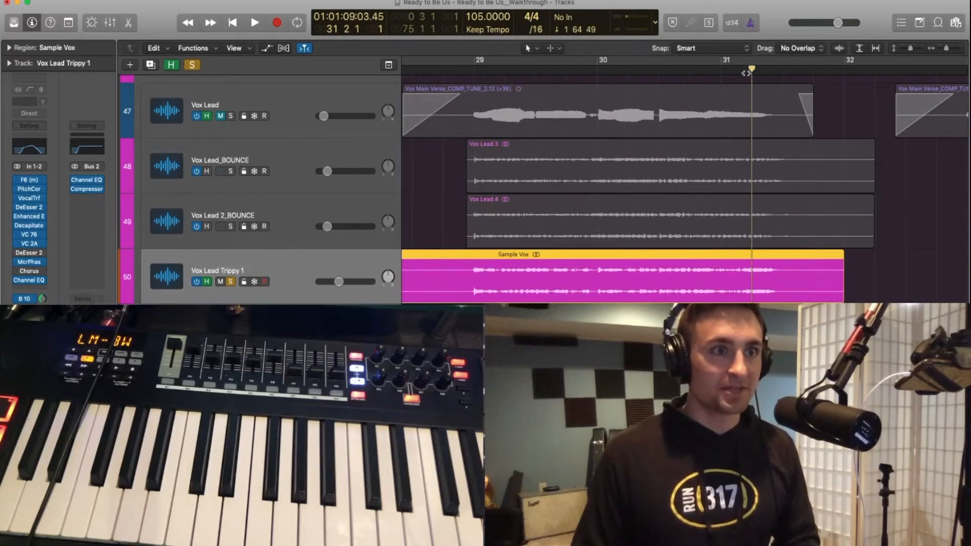
pyautogui.click(254, 23)
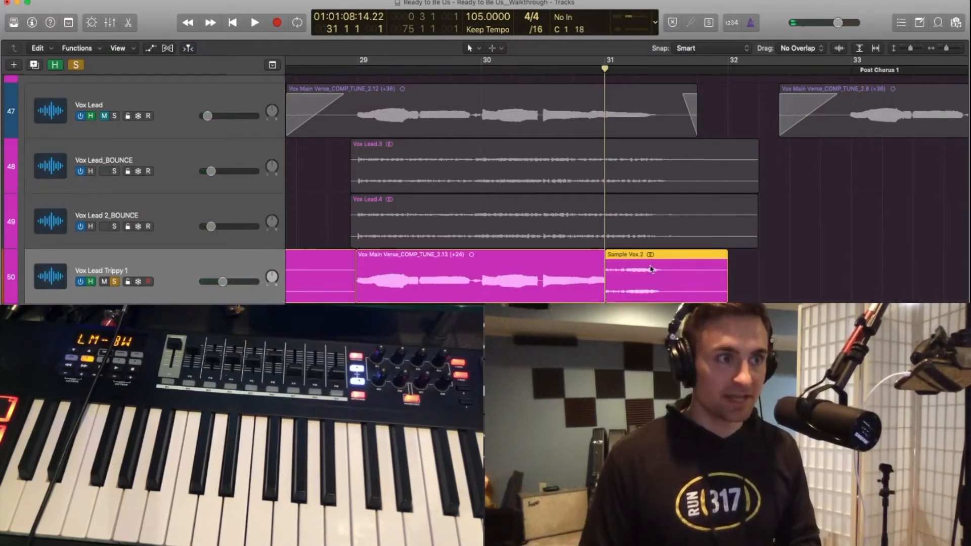
# - Convert the short Sample Vox region into a new sampler instrument track named Sample Vox
pyautogui.rightClick(650, 269)
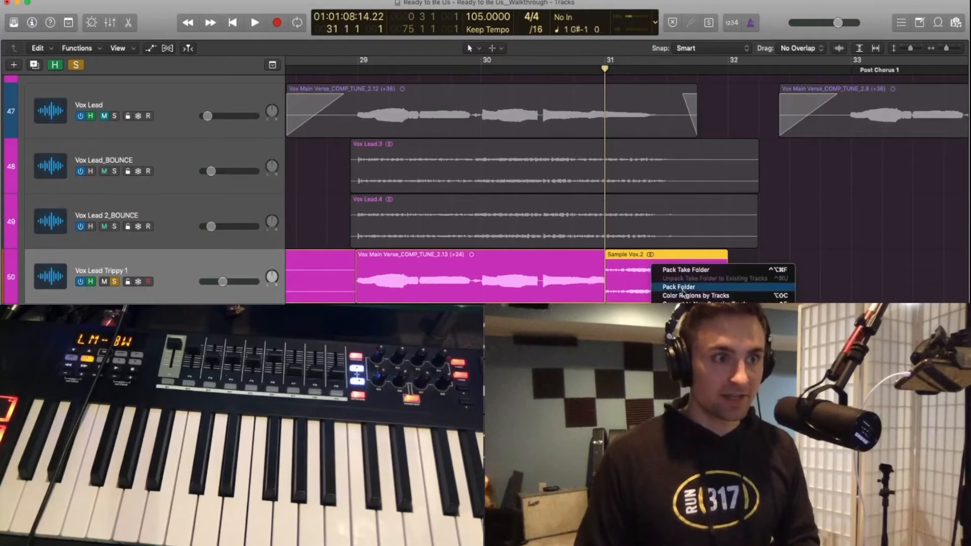
pyautogui.click(711, 304)
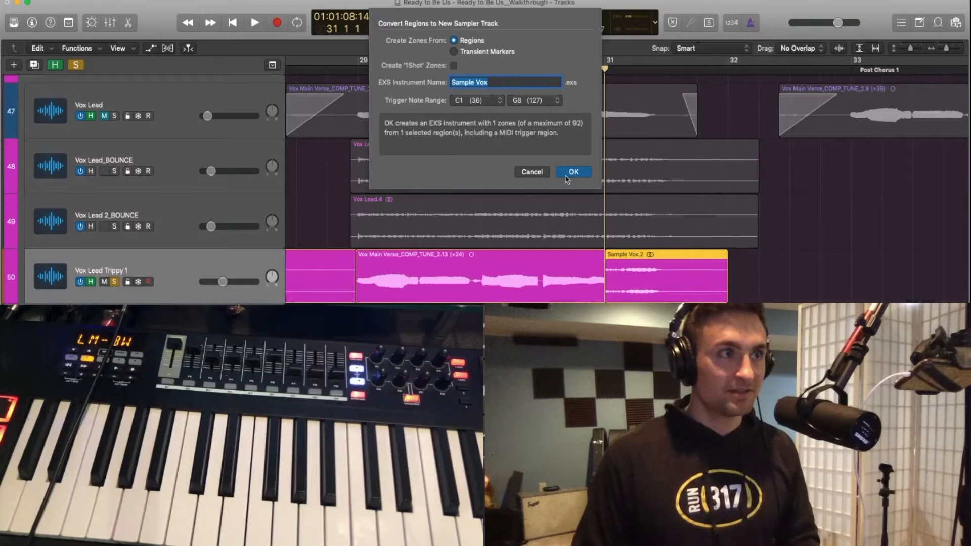
pyautogui.click(573, 172)
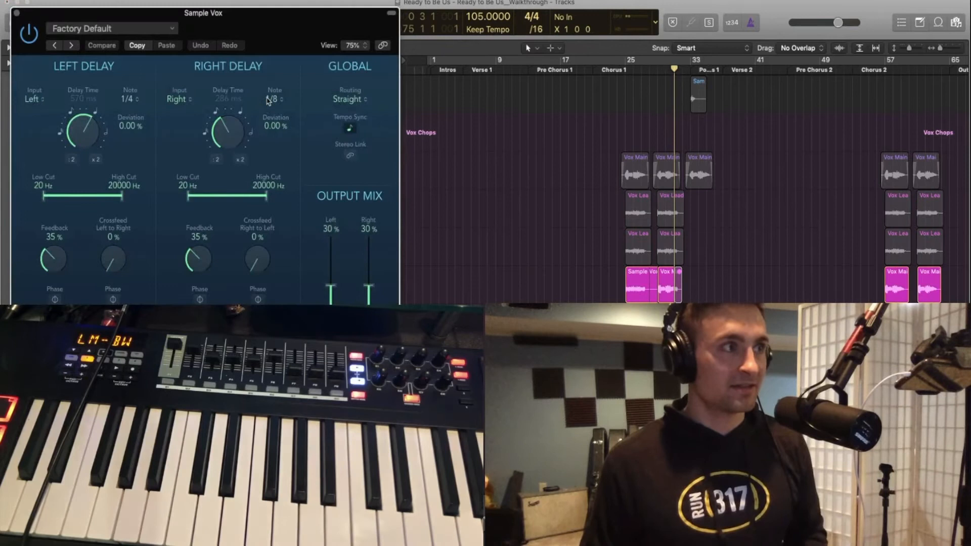
# - Set Stereo Delay right note to 1/4 triplet, left note to 1/16 dotted, with narrowed filter ranges
pyautogui.click(274, 99)
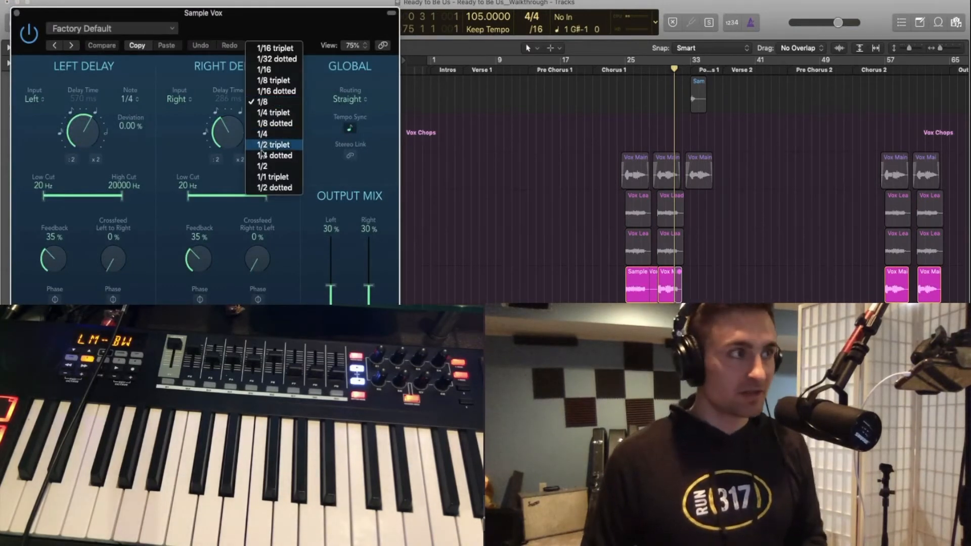
pyautogui.click(272, 113)
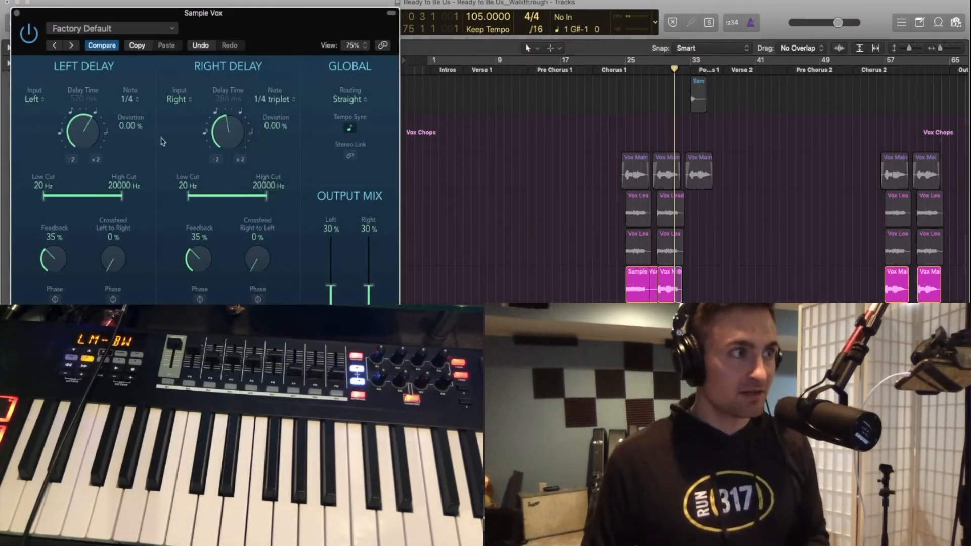
pyautogui.moveTo(257, 197); pyautogui.dragTo(213, 196)
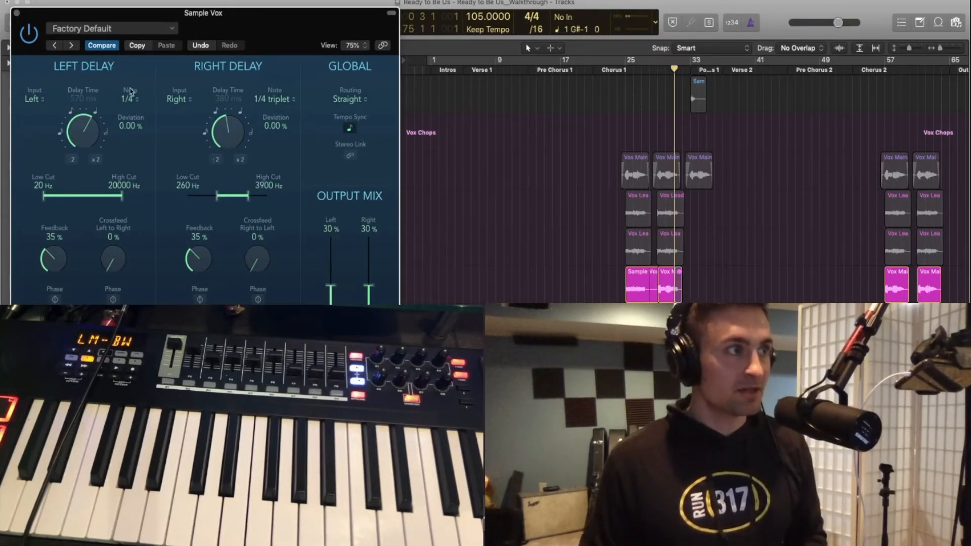
pyautogui.click(128, 98)
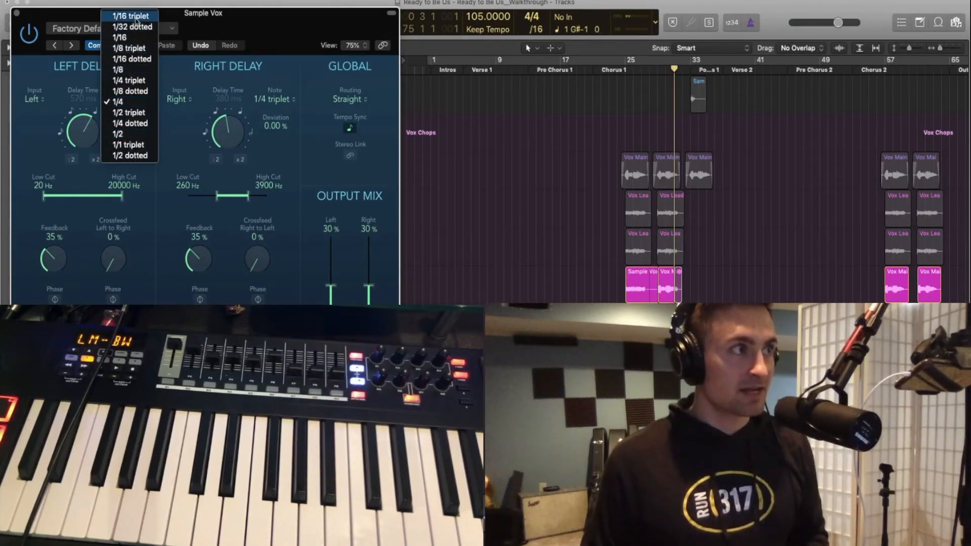
pyautogui.click(132, 49)
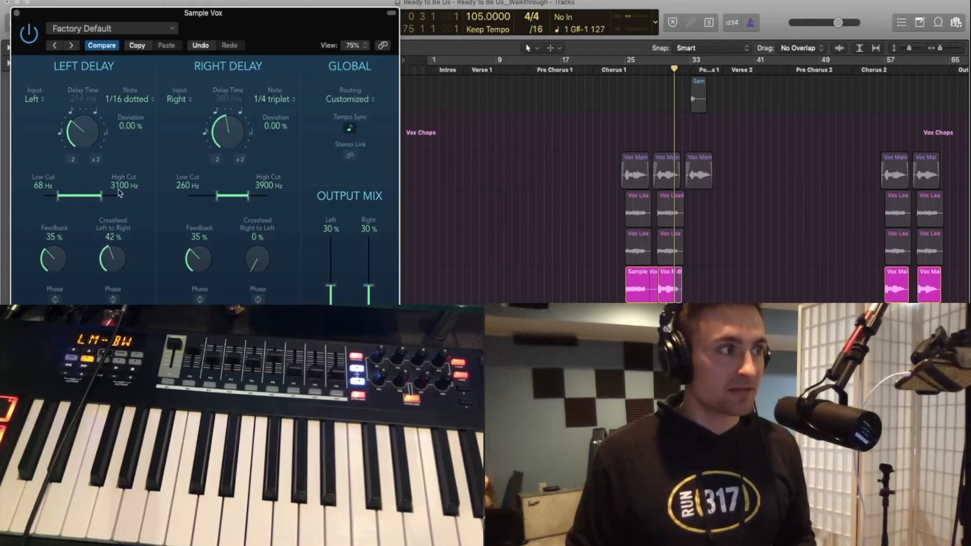
pyautogui.moveTo(113, 257); pyautogui.dragTo(113, 250)
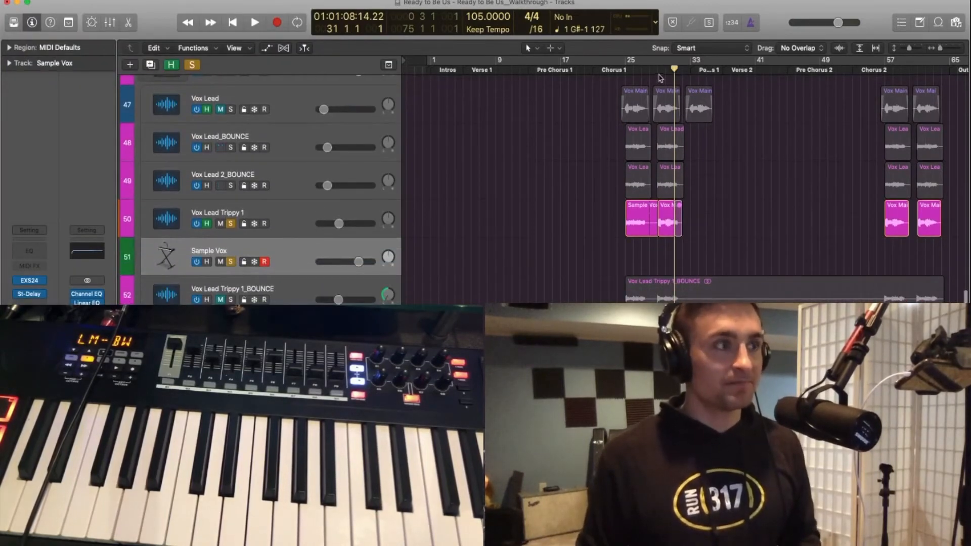
# - Place the playhead at bar 21, the start of Chorus 1
pyautogui.click(656, 70)
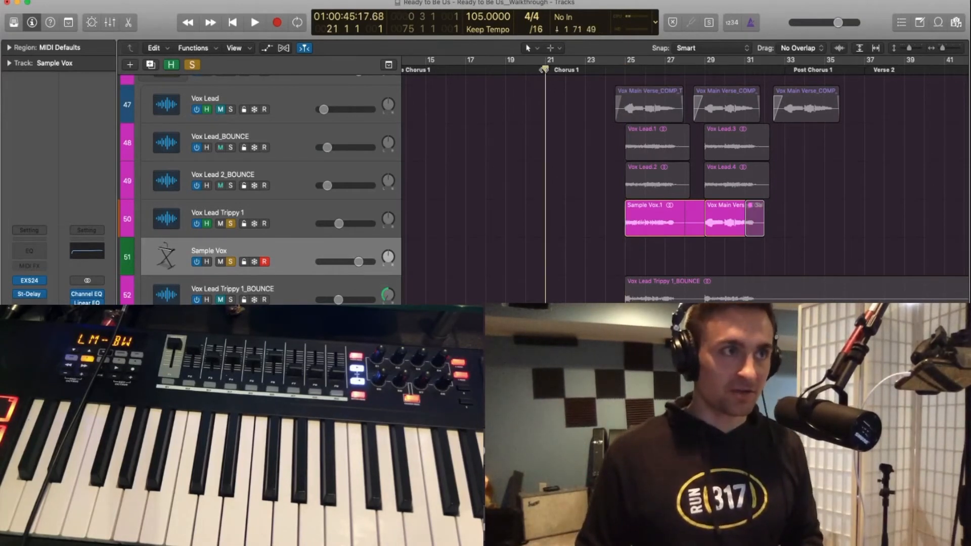
# - Record a Sample Vox MIDI part at Chorus 1 and remove the extra region, keeping one two-bar region
pyautogui.click(255, 22)
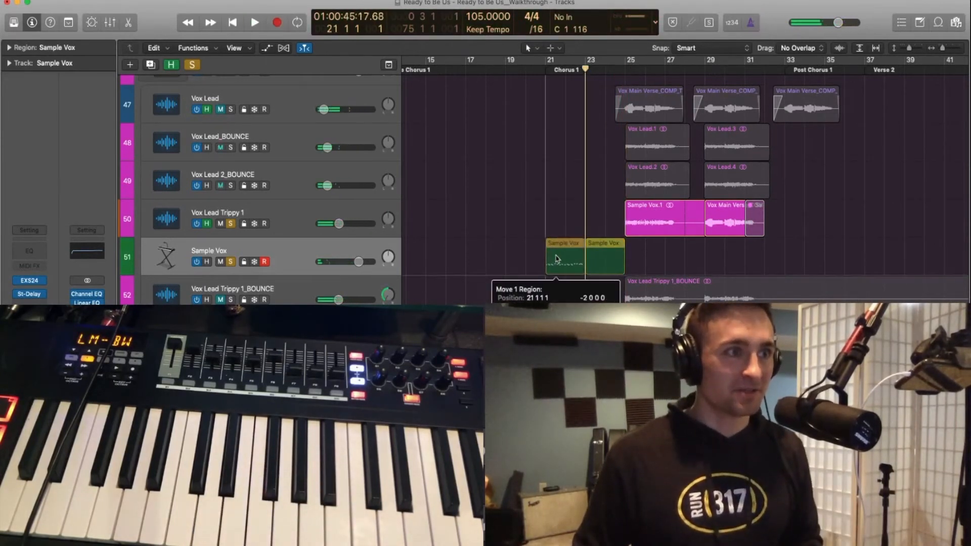
pyautogui.click(254, 22)
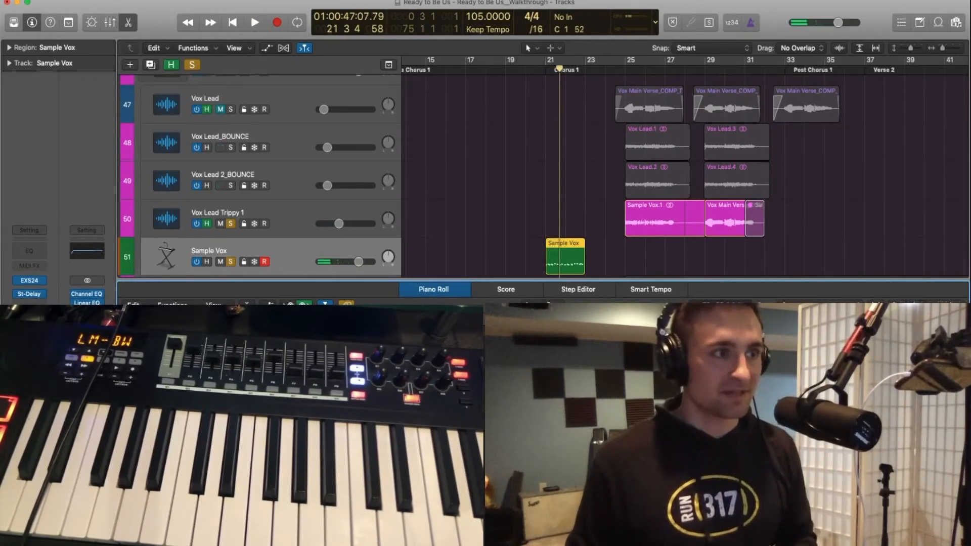
pyautogui.click(254, 23)
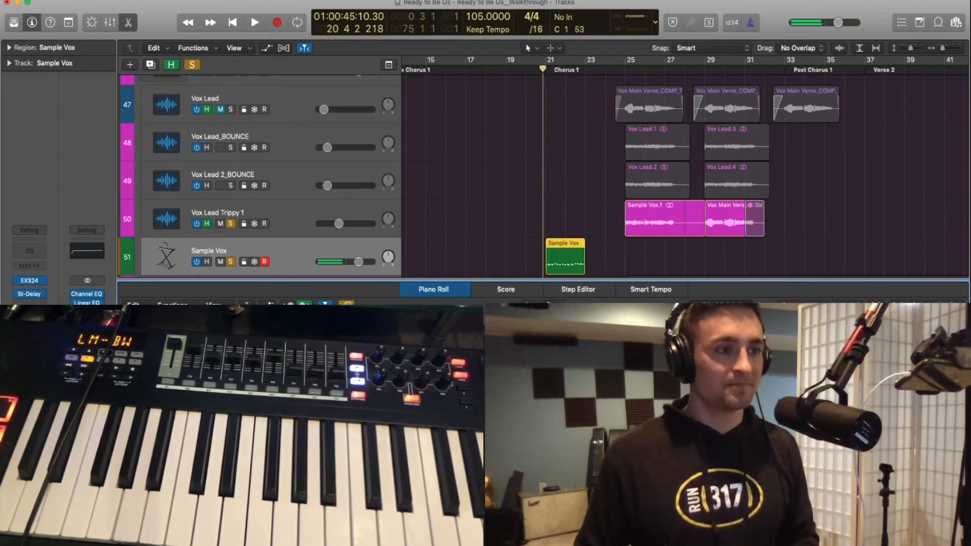
pyautogui.click(255, 22)
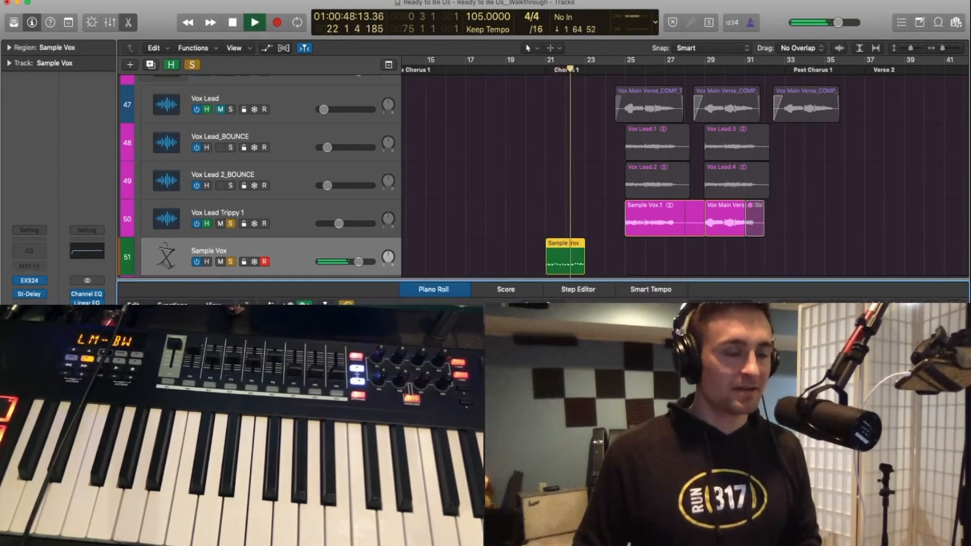
pyautogui.click(254, 23)
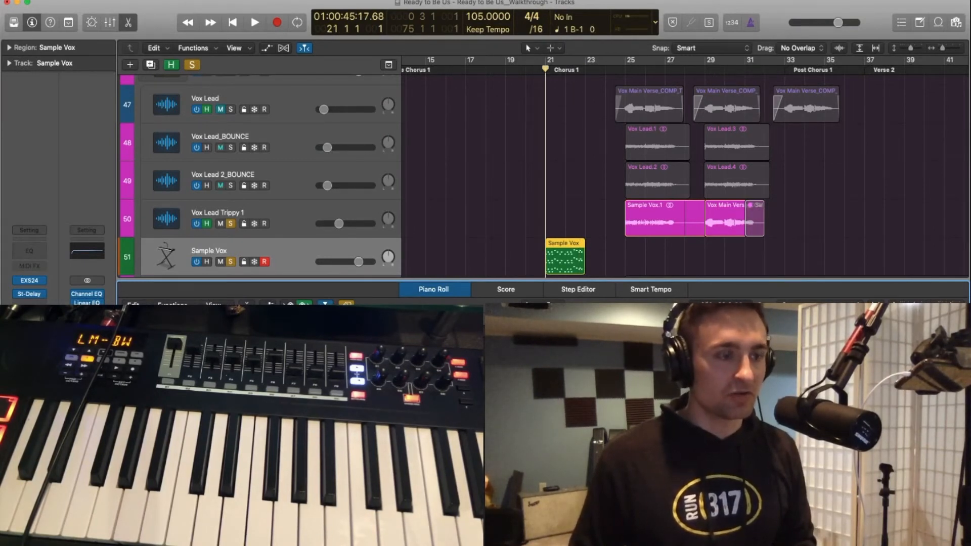
# - Audition the recorded chord region, stop, and close the Piano Roll editor
pyautogui.click(254, 22)
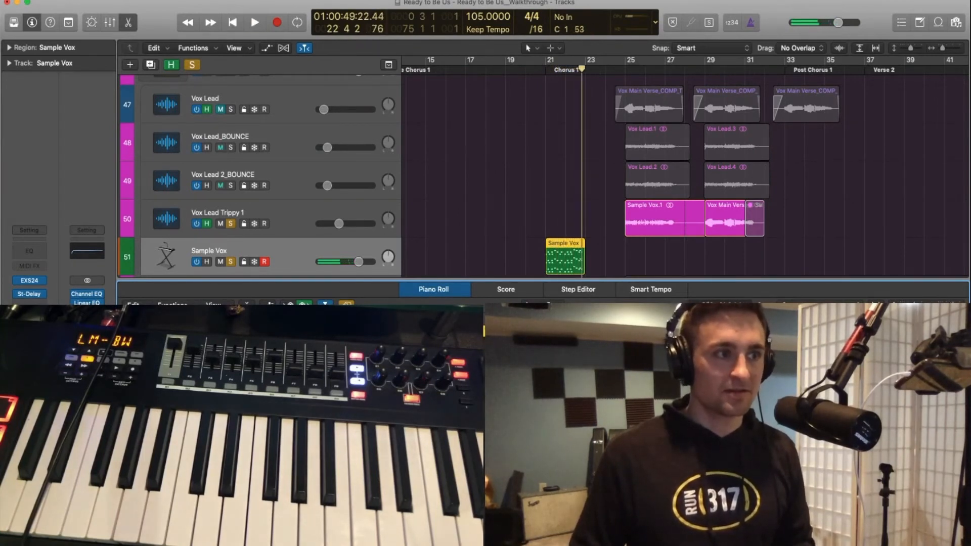
pyautogui.click(255, 22)
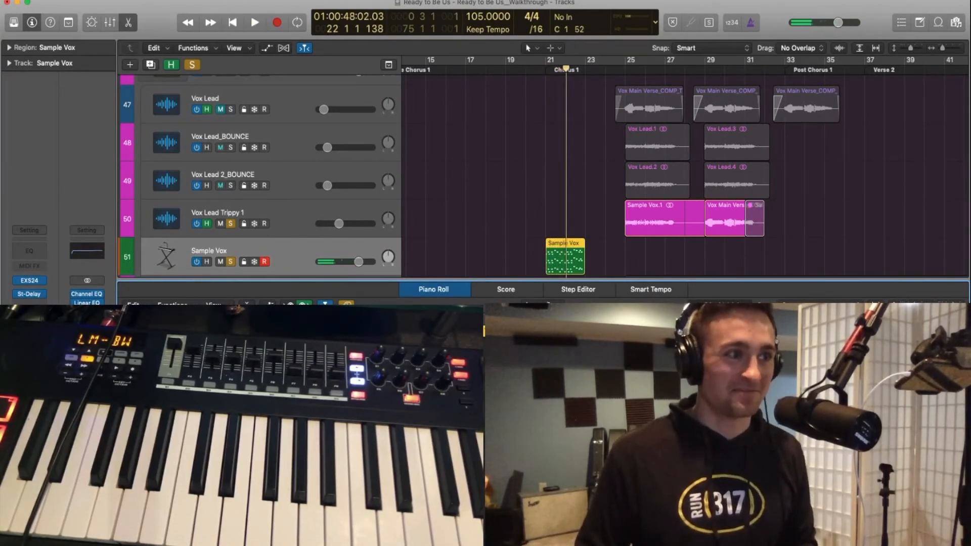
pyautogui.click(255, 22)
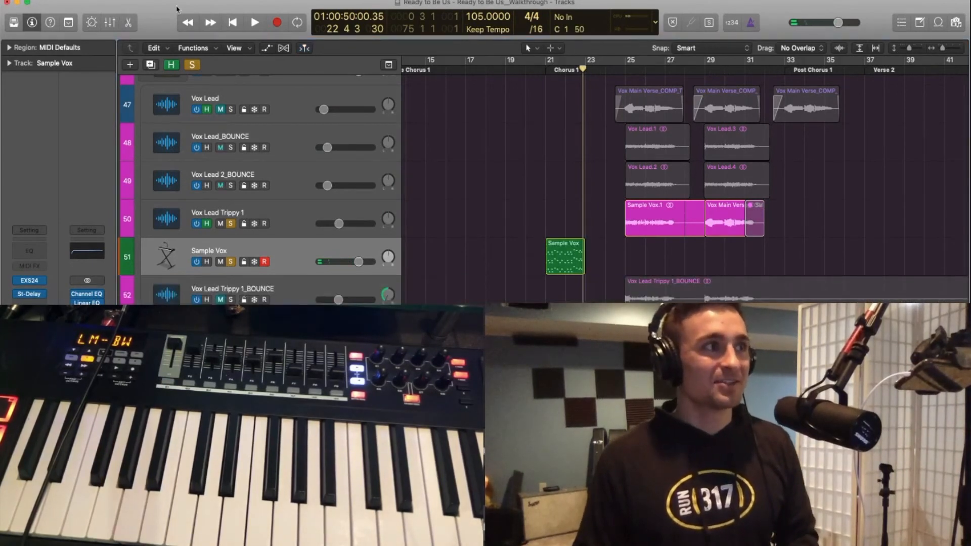
# - Unsolo Sample Vox, play the chorus in context, then scroll up to the Synth Stack tracks
pyautogui.click(255, 22)
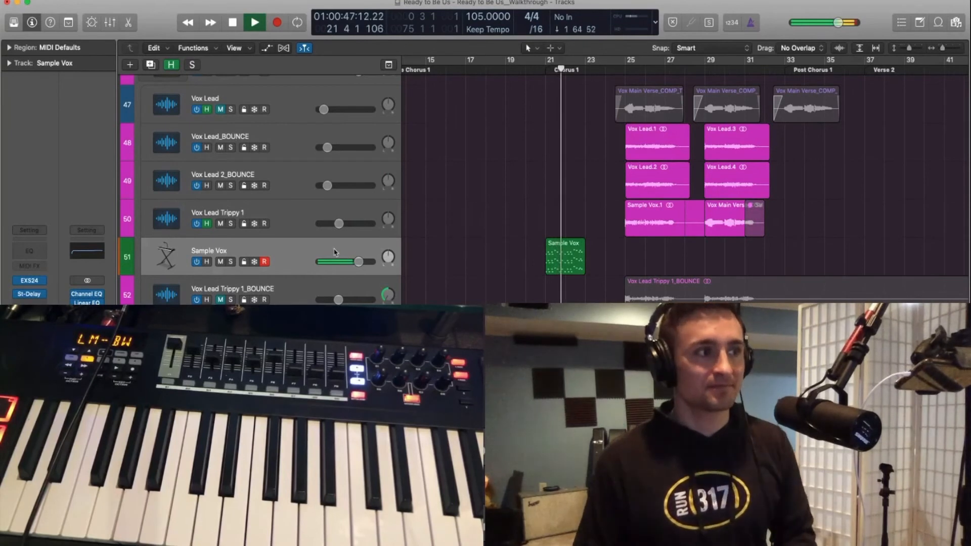
pyautogui.click(255, 22)
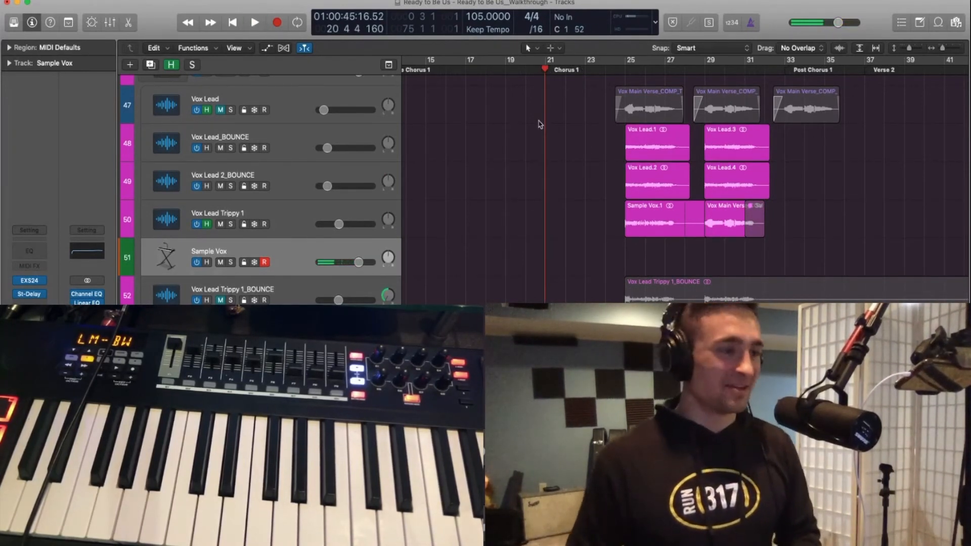
pyautogui.click(254, 22)
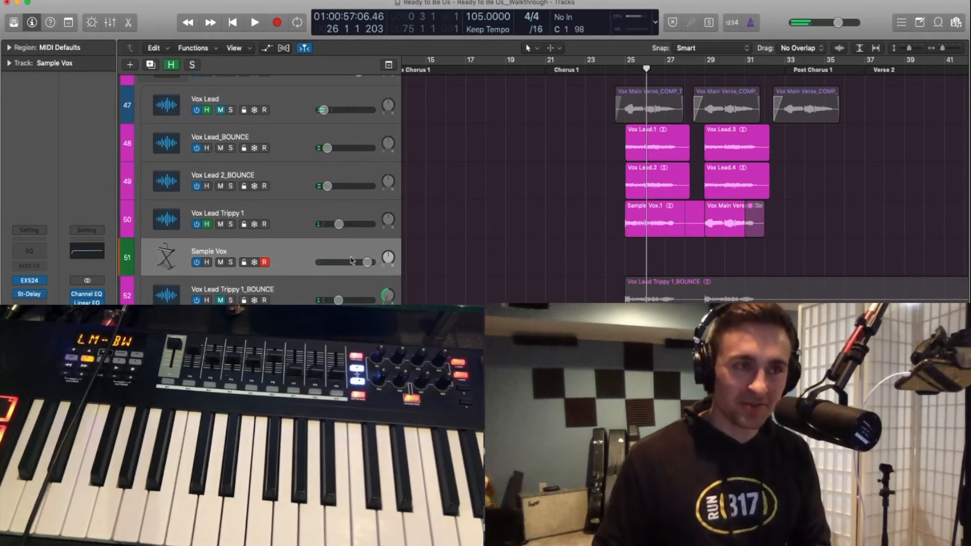
pyautogui.scroll(3)
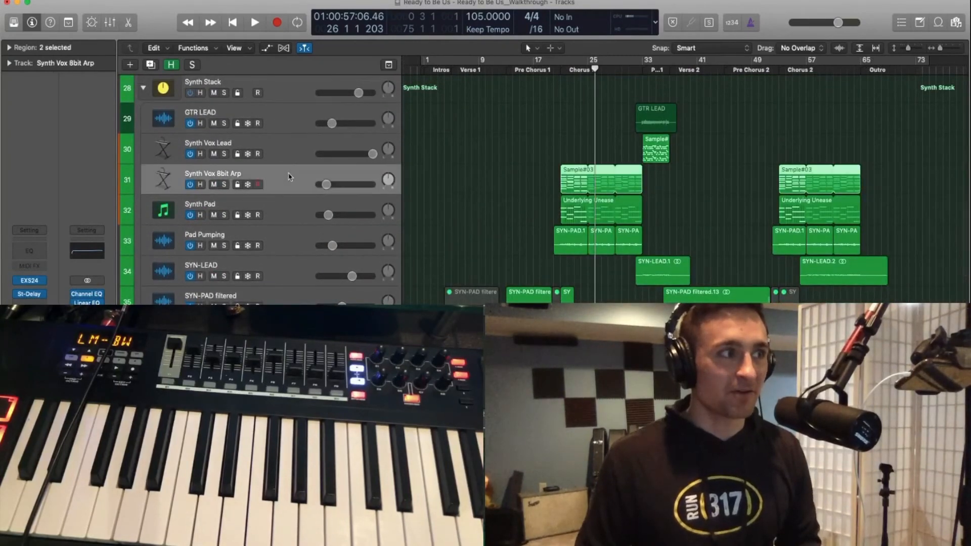
# - Solo Synth Vox 8bit Arp and play its Sample#03 arpeggio from bar 21
pyautogui.click(222, 184)
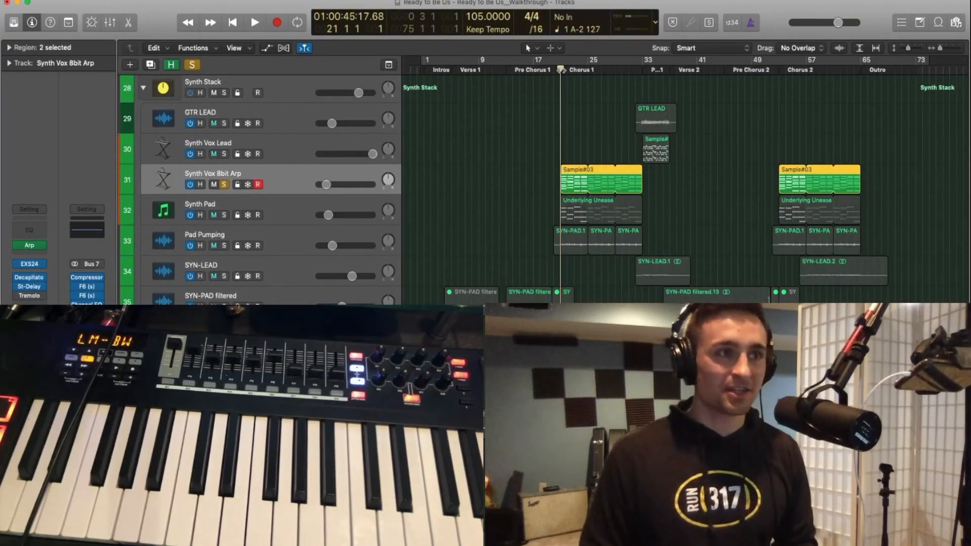
pyautogui.click(254, 23)
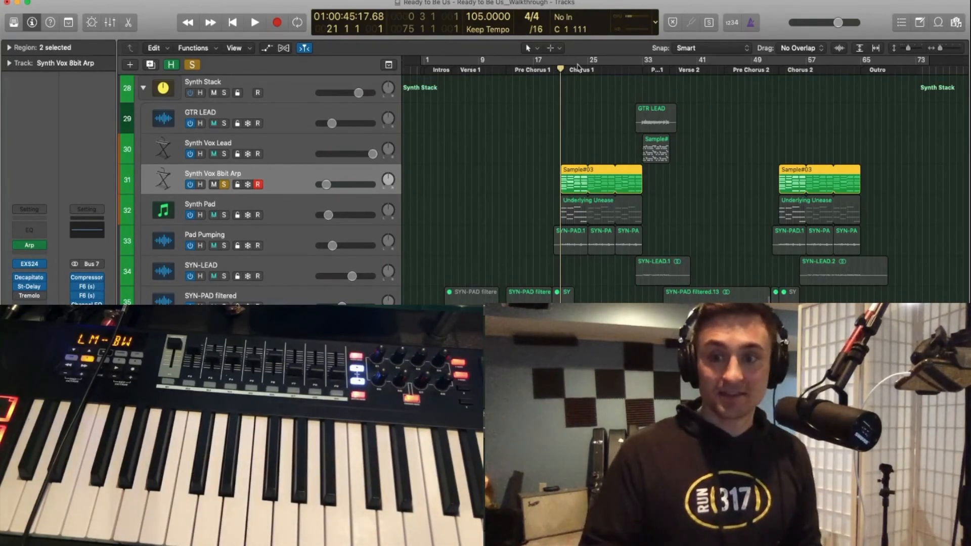
pyautogui.moveTo(578, 69)
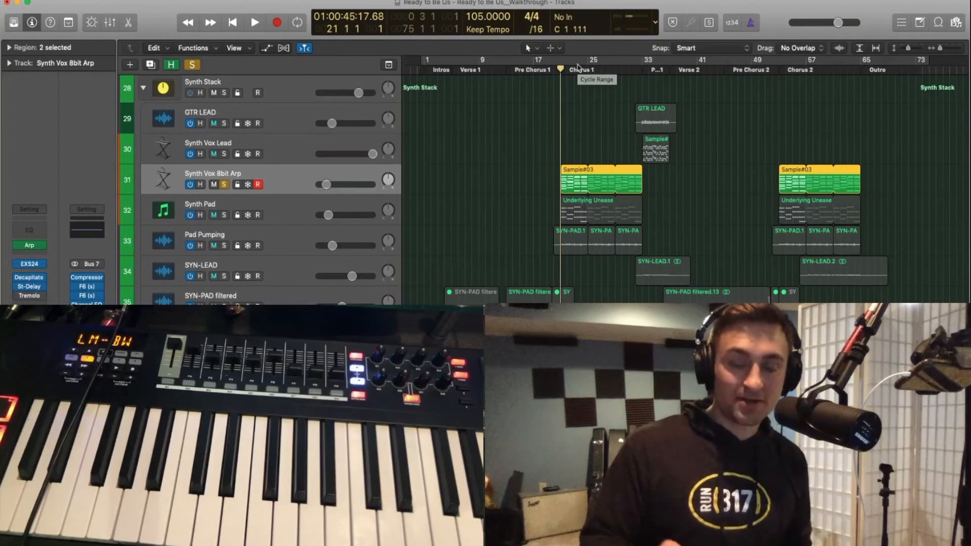